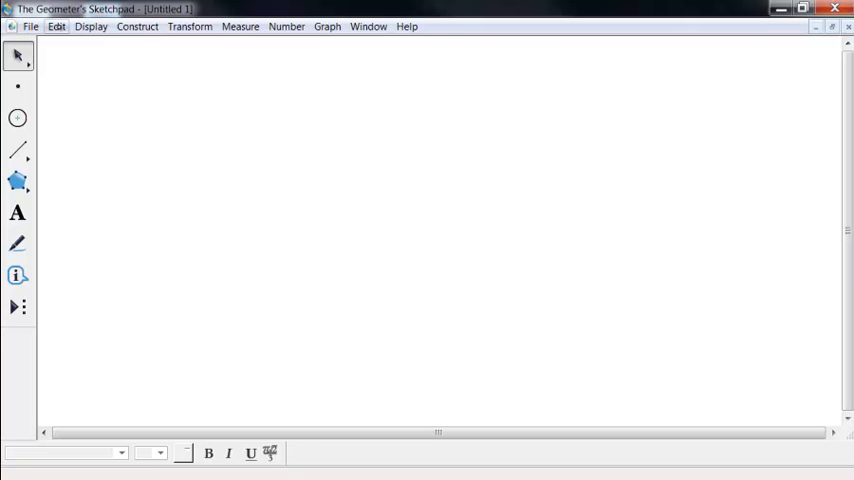
# Step: In Preferences > Units, set Angle to radians, keeping distance in cm at hundredths precision
pyautogui.click(56, 26)
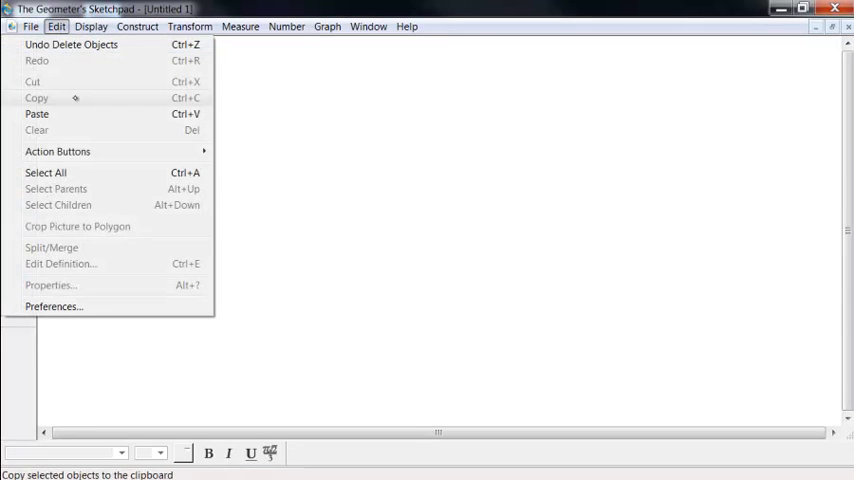
pyautogui.click(54, 306)
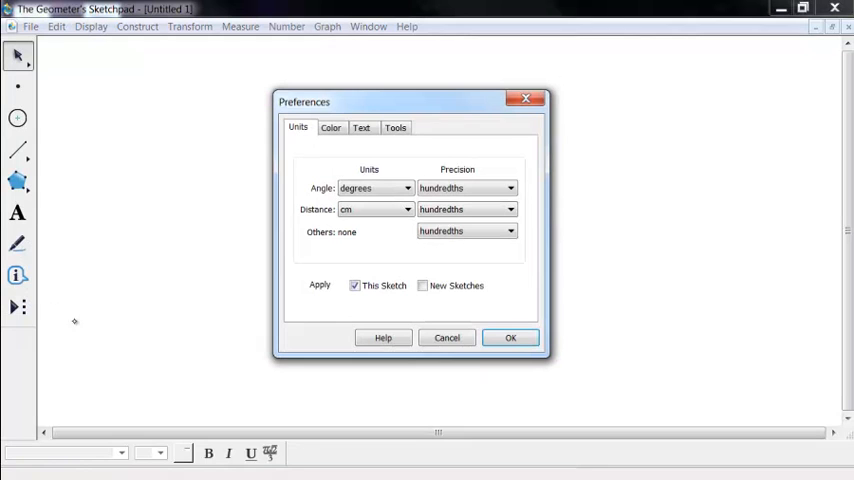
pyautogui.click(370, 188)
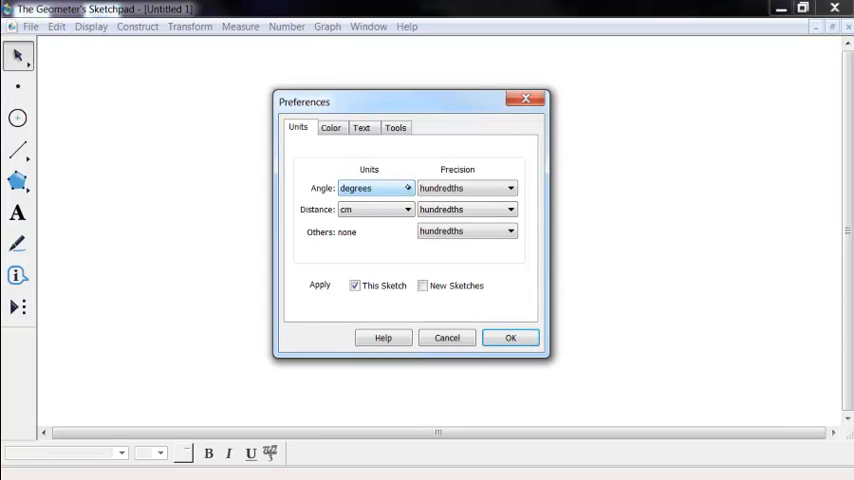
pyautogui.click(375, 188)
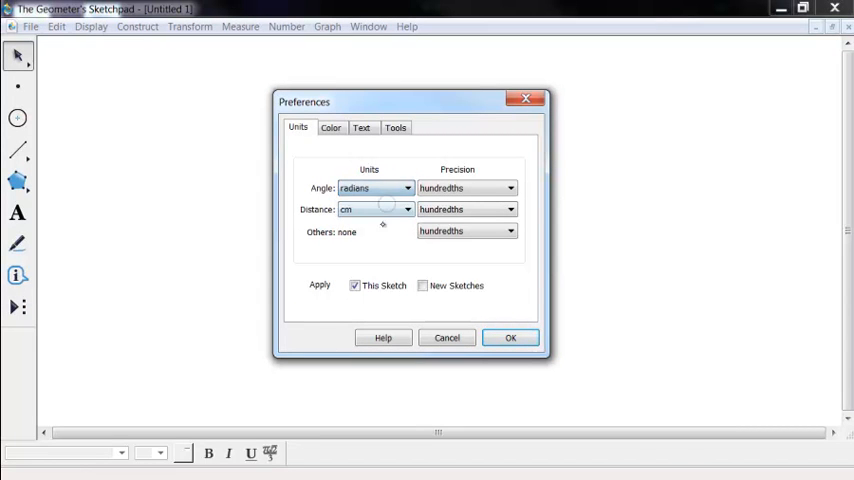
pyautogui.click(510, 188)
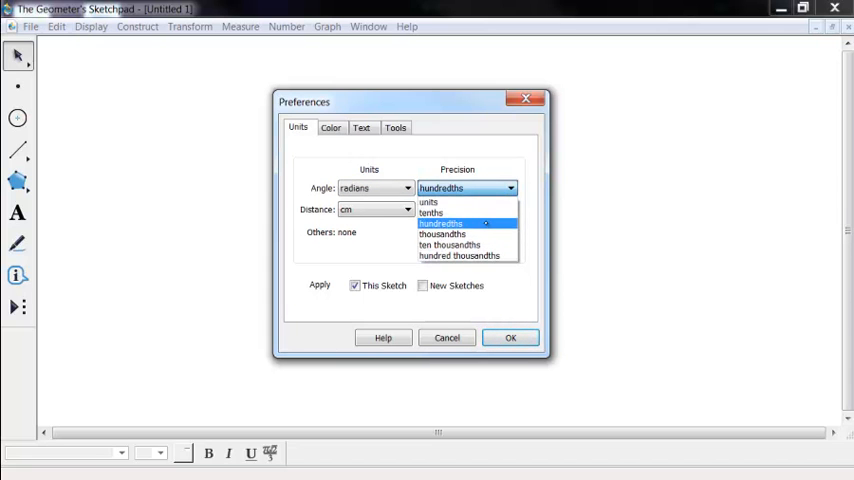
pyautogui.moveTo(430, 212)
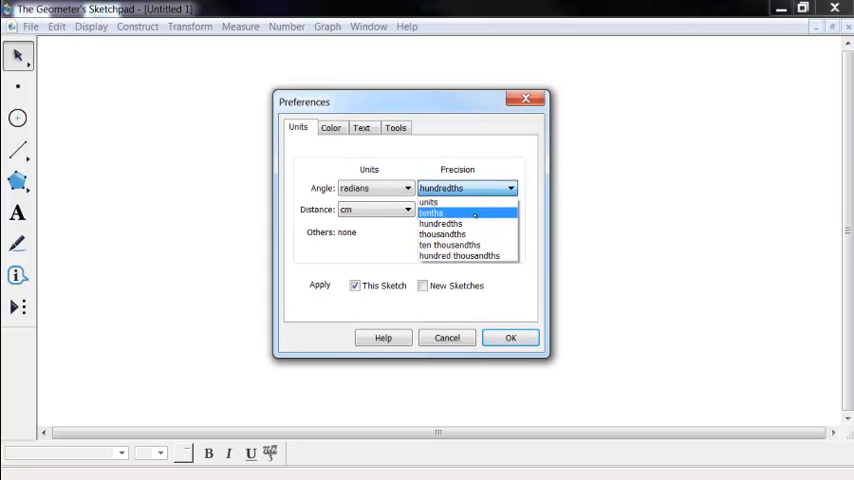
pyautogui.click(441, 223)
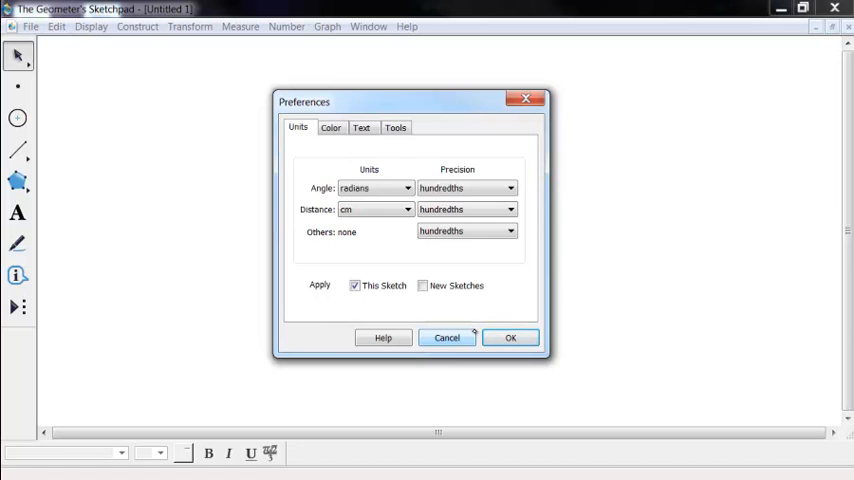
pyautogui.moveTo(452, 173)
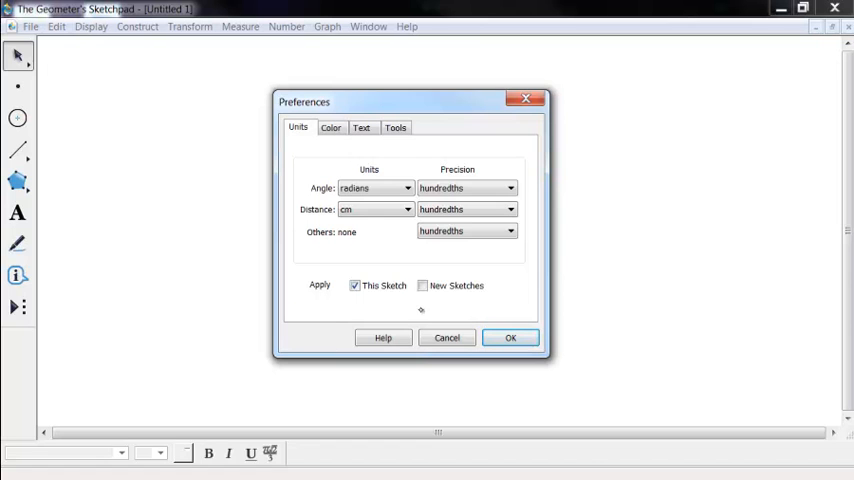
# Step: Apply the unit preferences to This Sketch only (not new sketches) and confirm
pyautogui.click(421, 285)
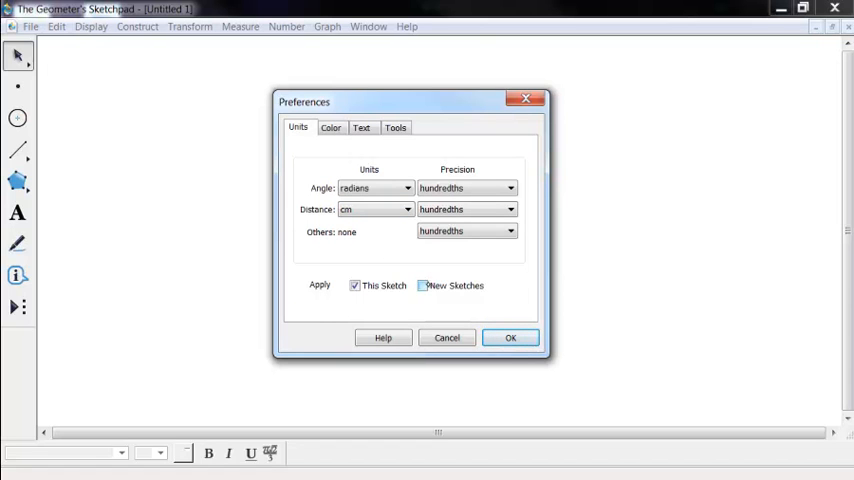
pyautogui.click(423, 285)
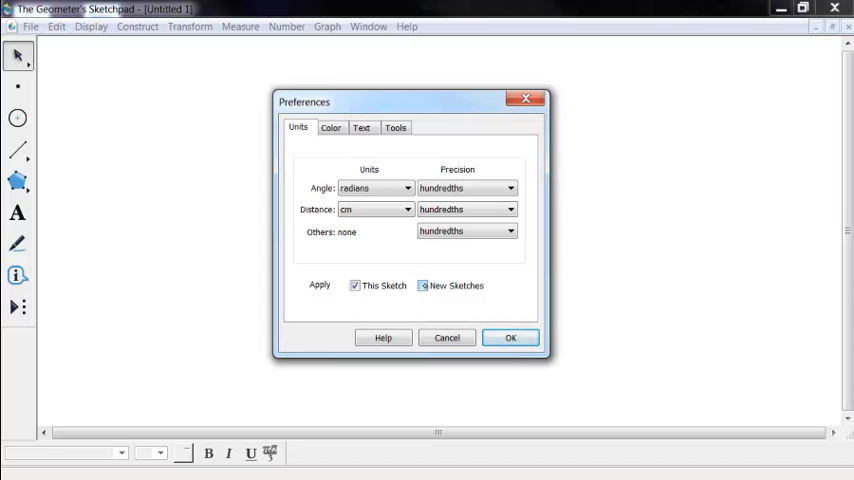
pyautogui.click(422, 285)
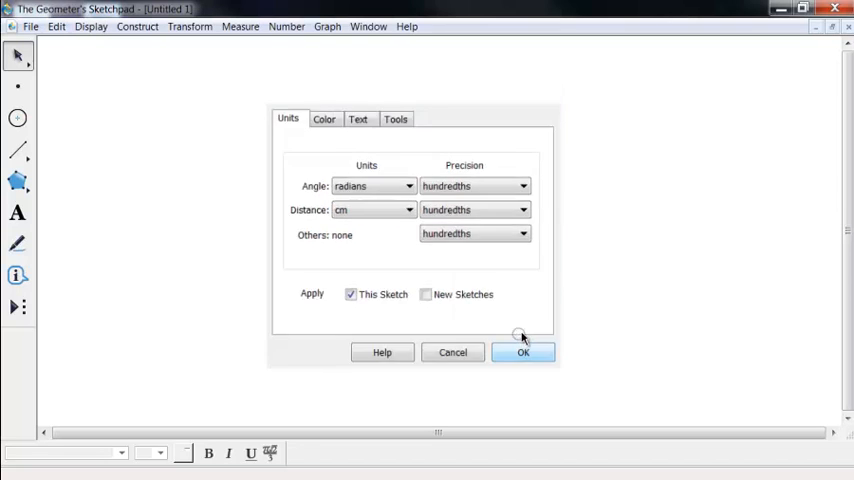
pyautogui.click(522, 352)
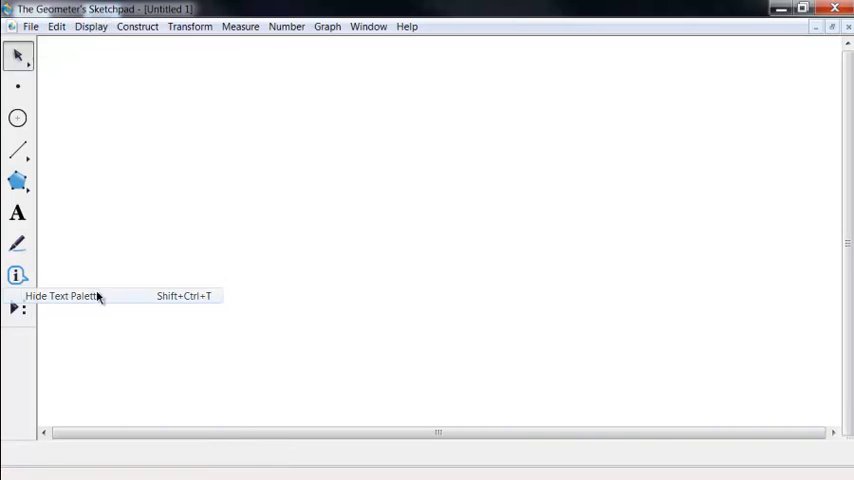
pyautogui.click(90, 26)
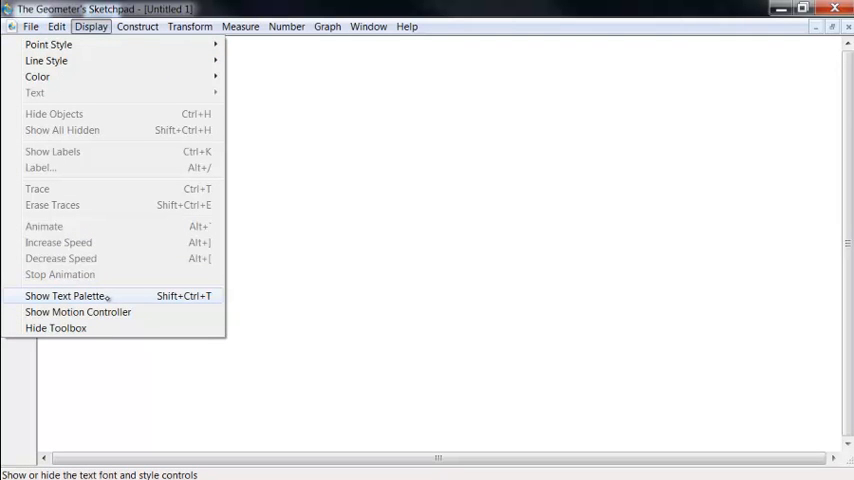
pyautogui.click(65, 295)
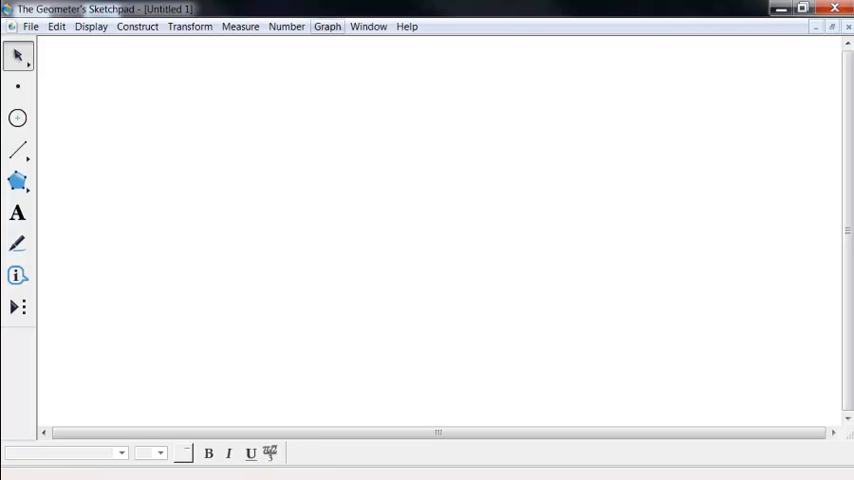
# Step: Show the square grid and drag unit point B toward the origin so AB = 1.57 cm
pyautogui.click(327, 26)
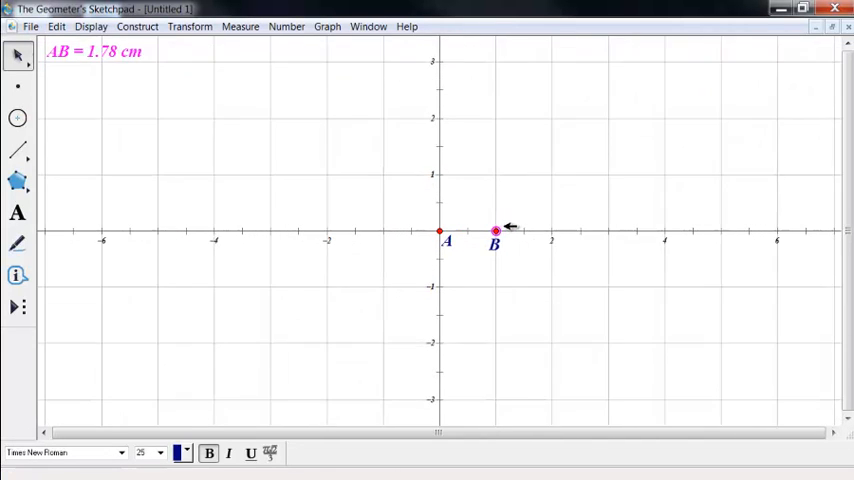
pyautogui.moveTo(495, 232); pyautogui.dragTo(489, 232)
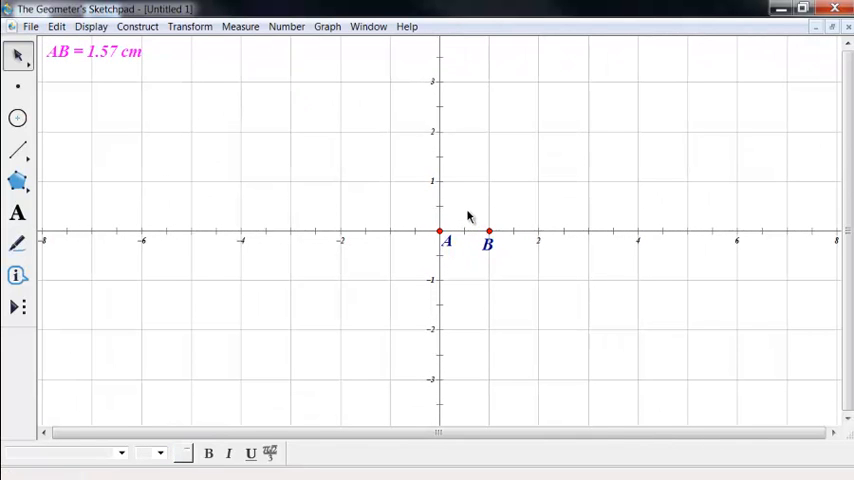
pyautogui.click(327, 26)
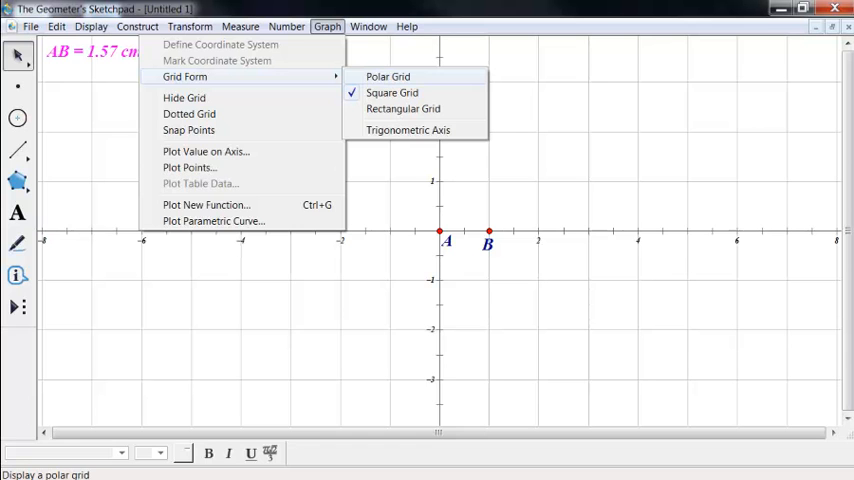
pyautogui.moveTo(403, 108)
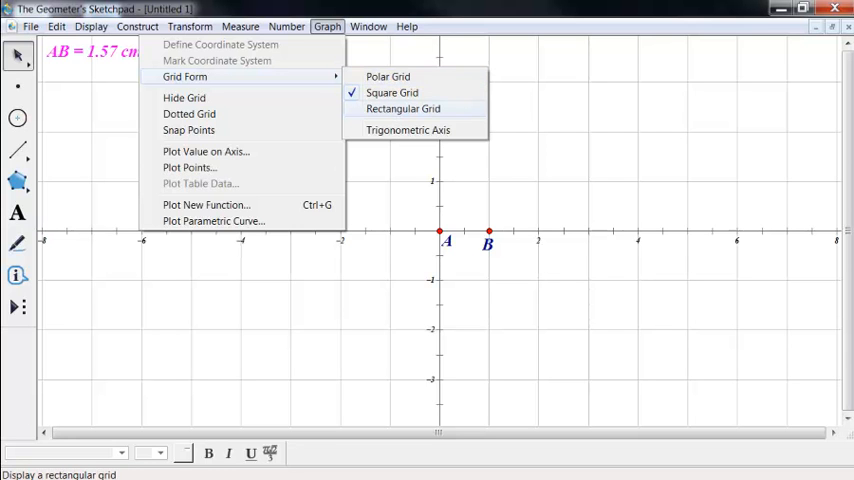
# Step: Switch to a rectangular grid and rescale its vertical unit point separately
pyautogui.click(403, 108)
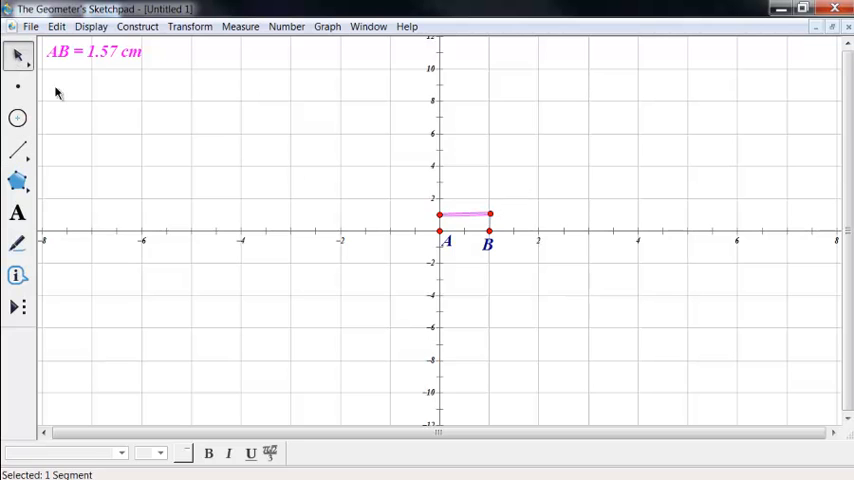
pyautogui.moveTo(490, 214); pyautogui.dragTo(495, 218)
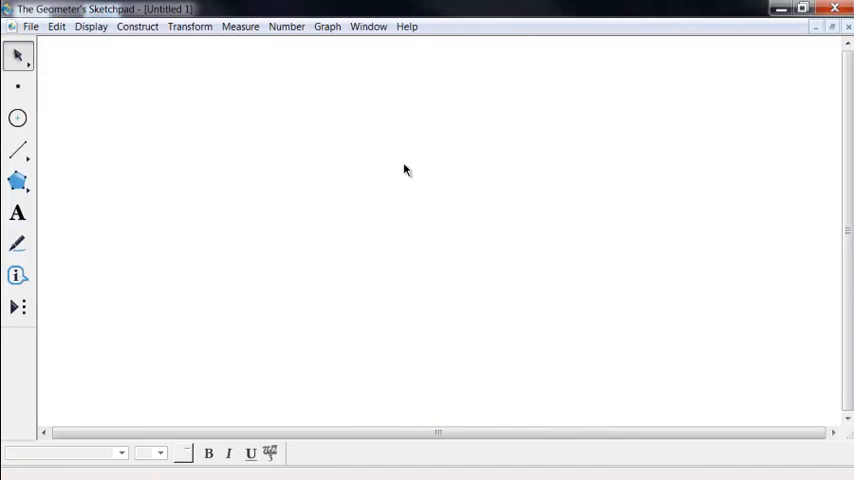
pyautogui.moveTo(436, 241)
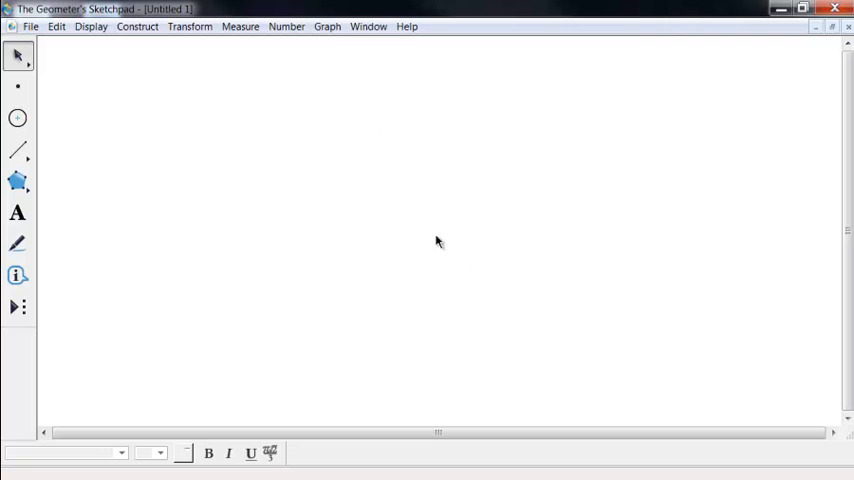
pyautogui.moveTo(461, 237)
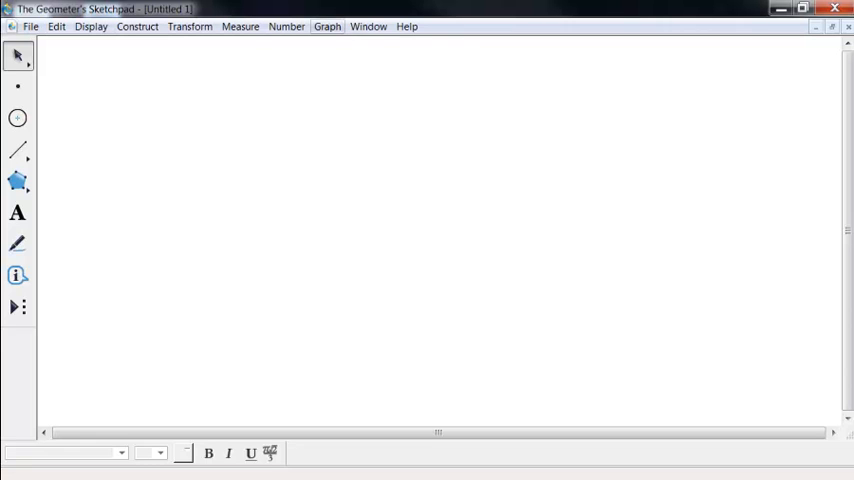
# Step: Create a new distance parameter named 'unit' equal to 1.00 cm
pyautogui.click(286, 26)
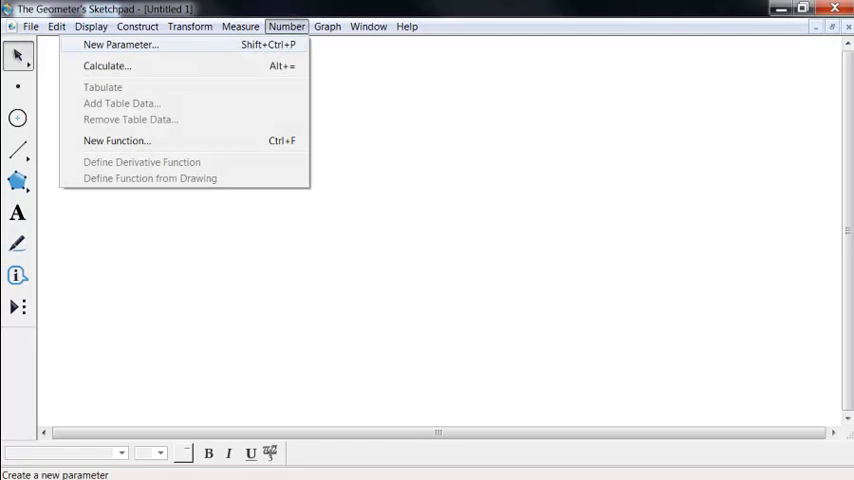
pyautogui.click(120, 44)
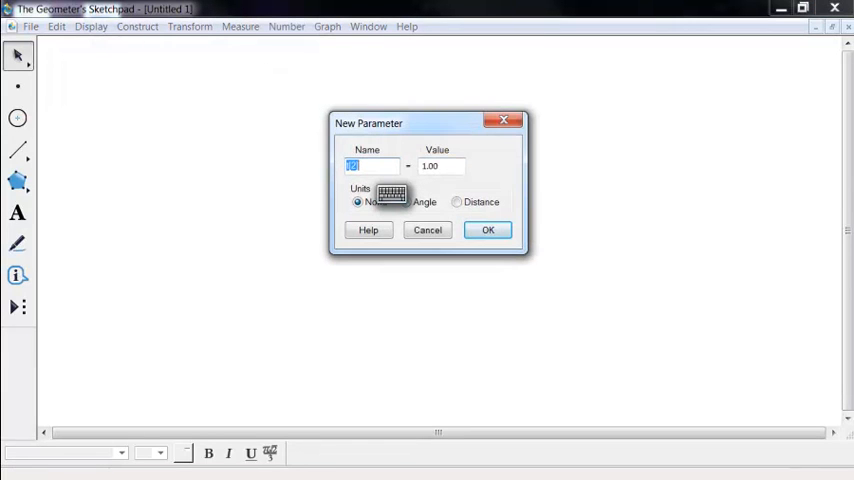
pyautogui.write('unit')
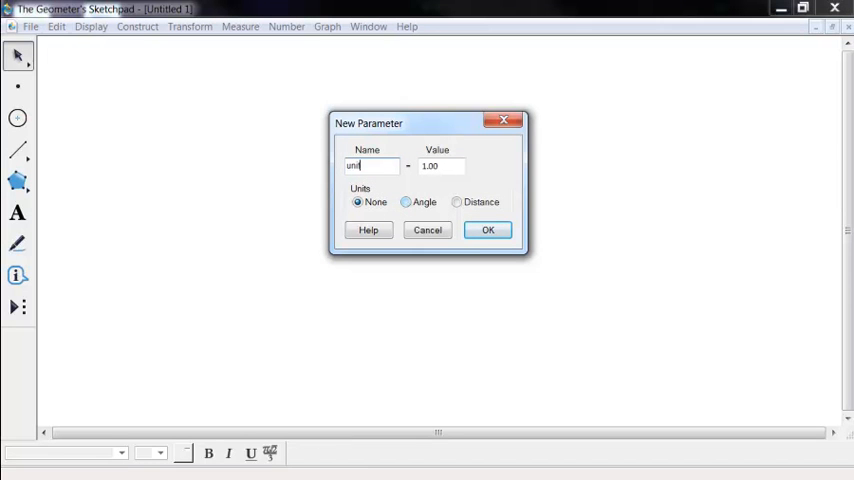
pyautogui.click(457, 201)
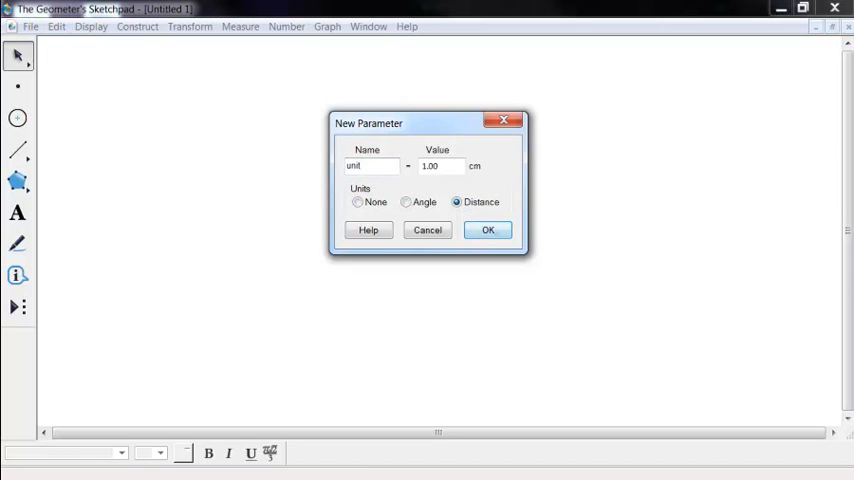
pyautogui.click(488, 230)
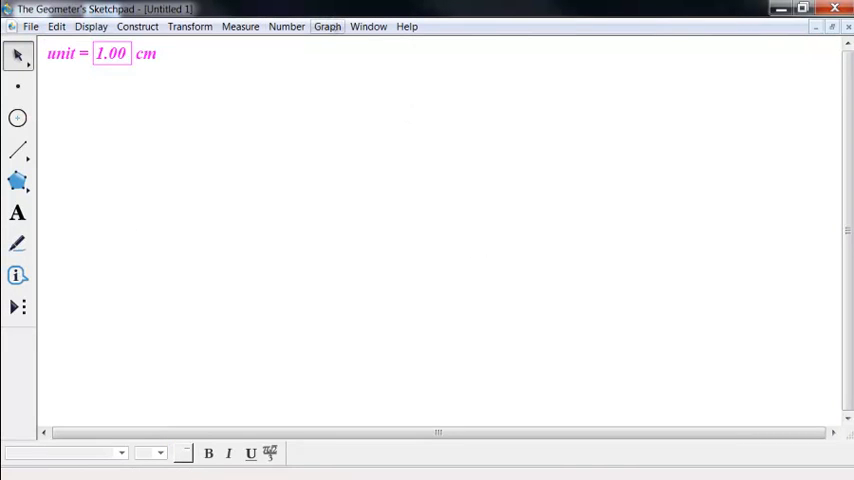
pyautogui.moveTo(396, 79)
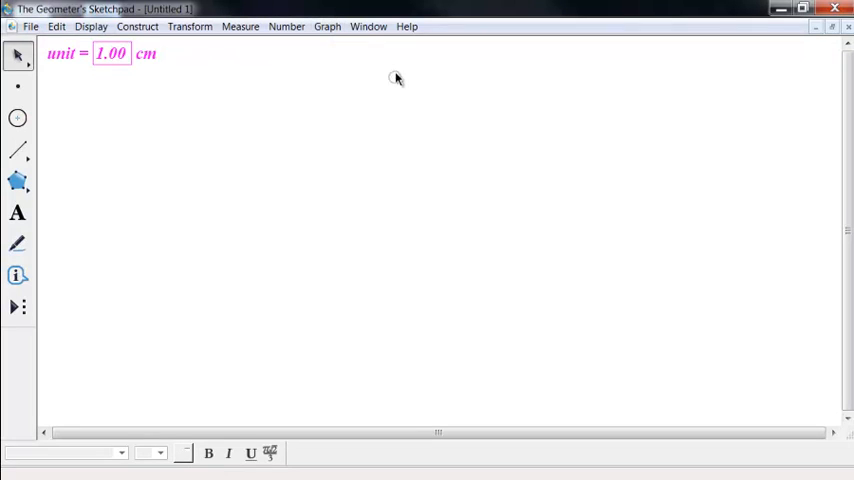
# Step: Define a coordinate system from the unit parameter, then start Graph > Plot Points
pyautogui.click(327, 26)
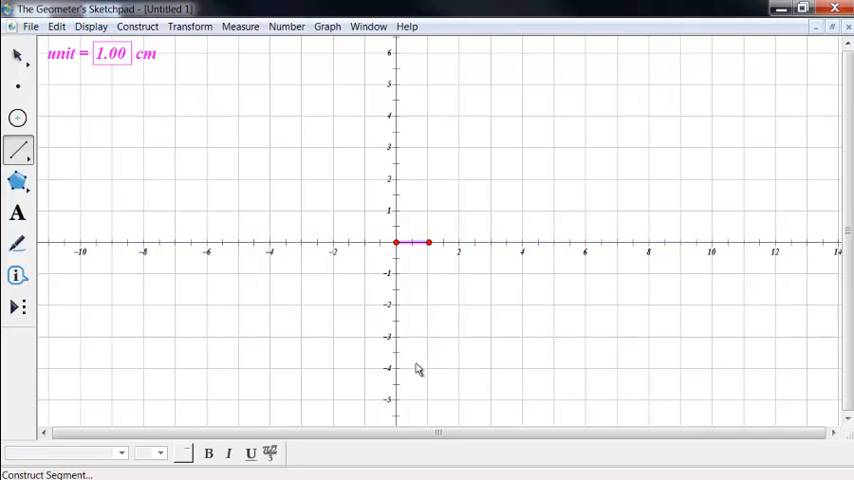
pyautogui.click(17, 55)
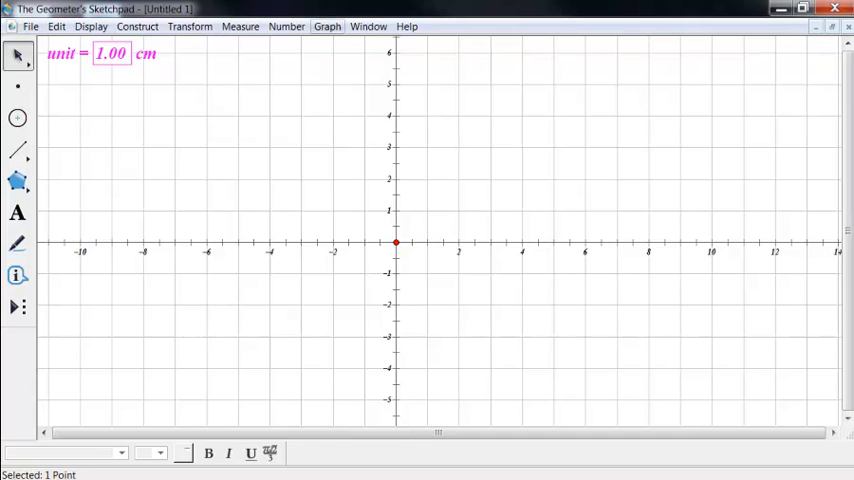
pyautogui.click(327, 26)
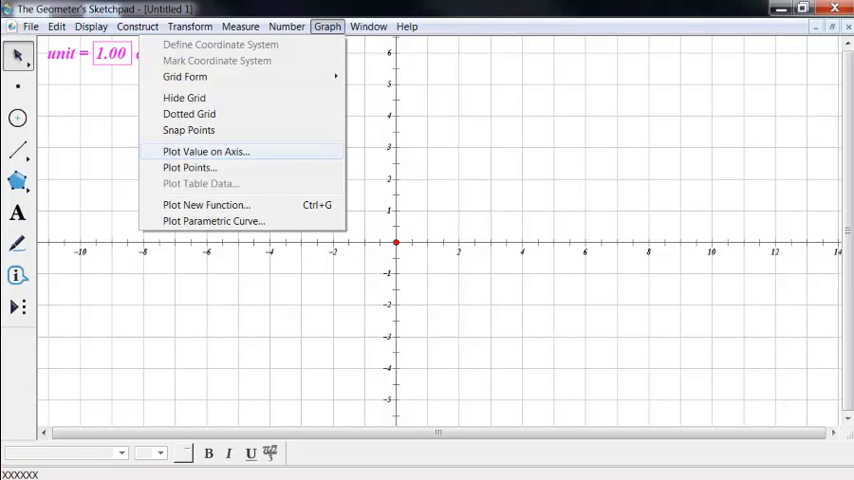
pyautogui.click(189, 167)
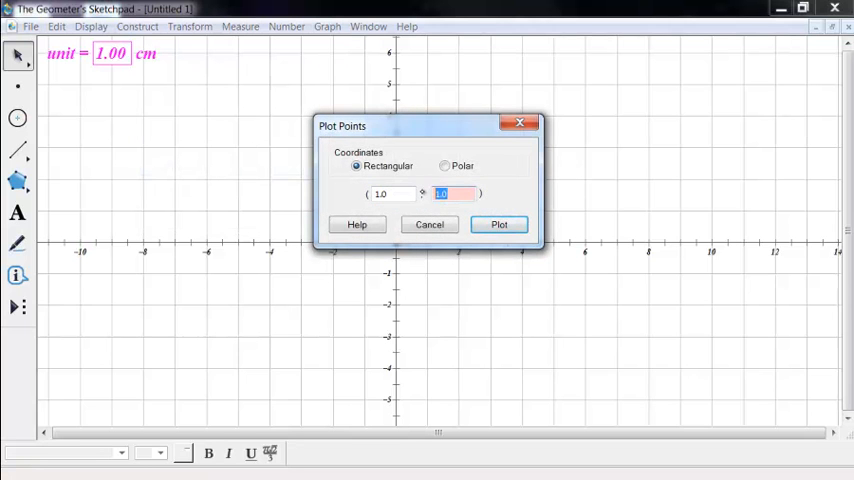
# Step: Plot point D at (1, 0) and measure distance CD from the origin as 1.00 cm
pyautogui.click(499, 224)
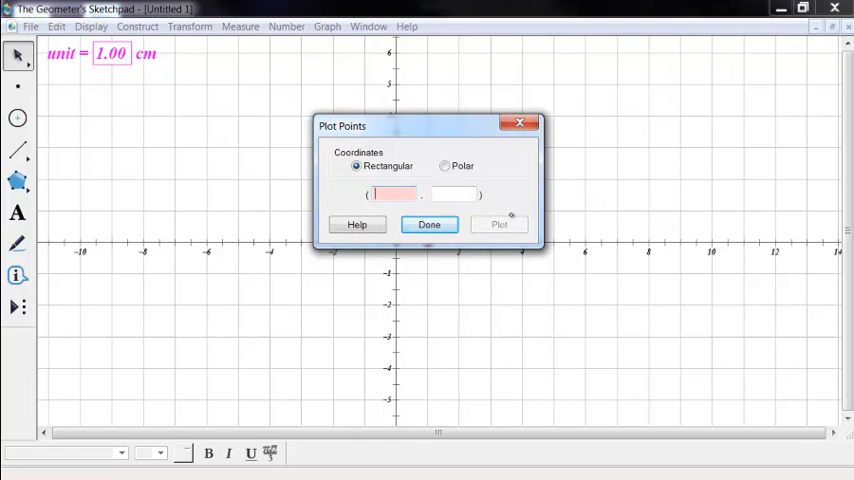
pyautogui.click(428, 224)
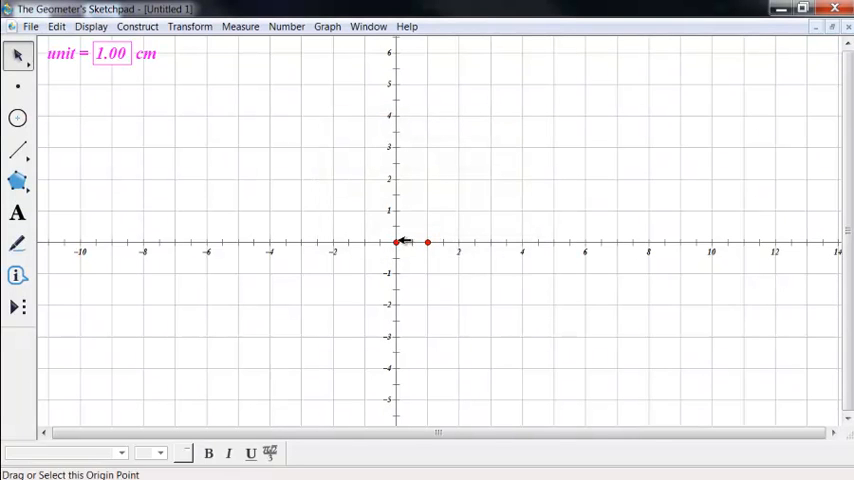
pyautogui.click(240, 26)
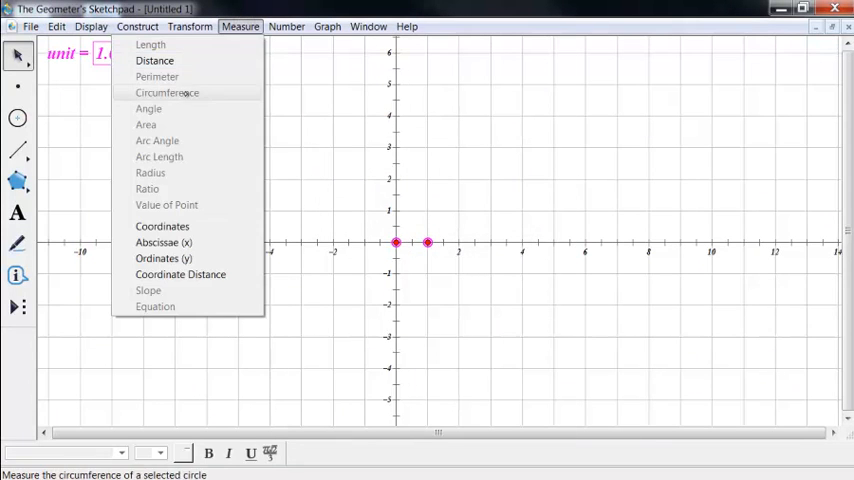
pyautogui.click(154, 60)
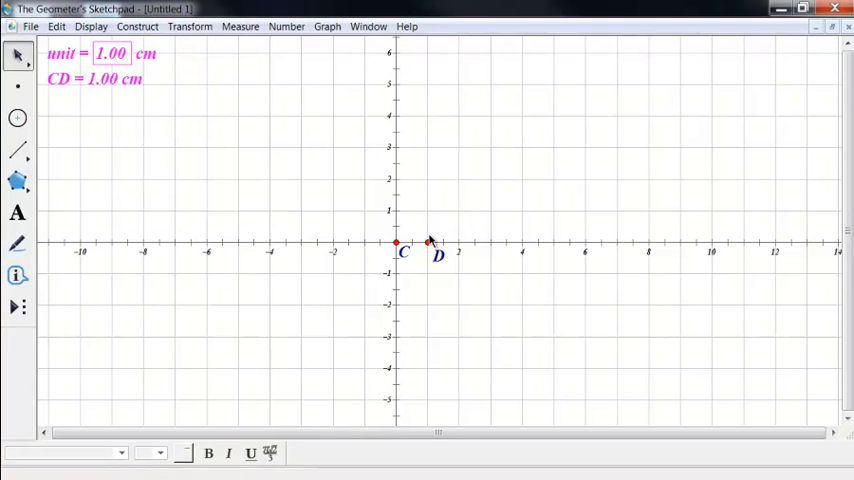
pyautogui.moveTo(462, 174)
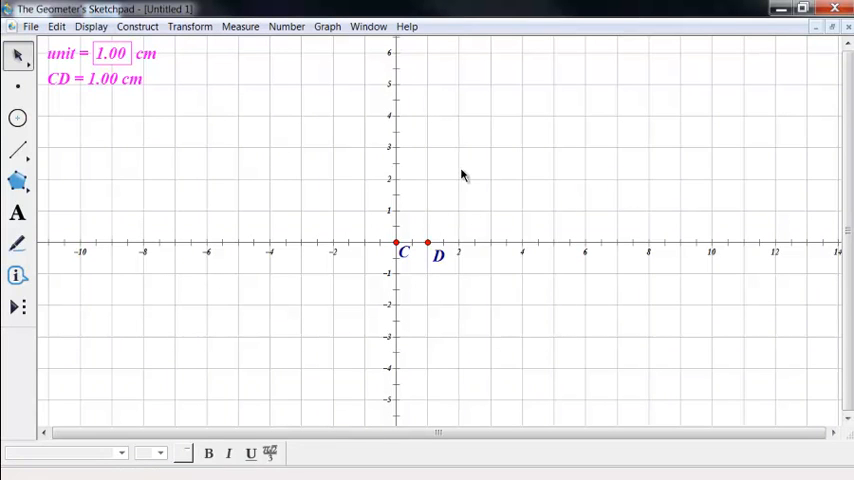
pyautogui.moveTo(320, 310)
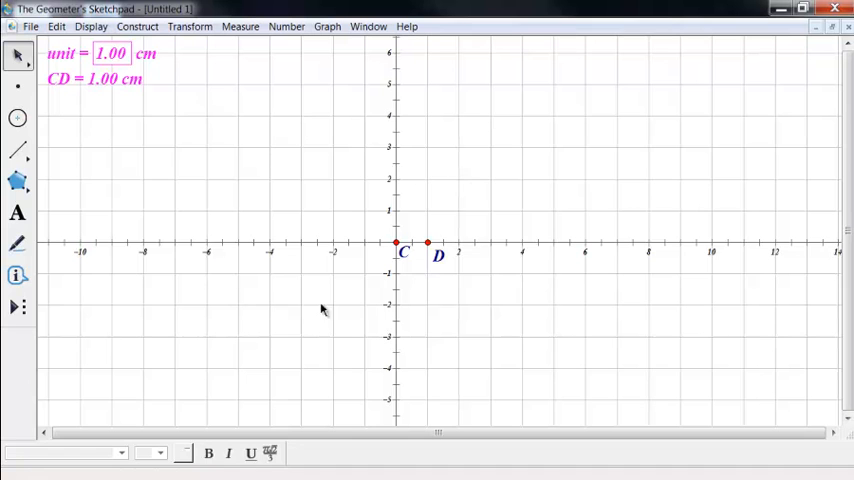
pyautogui.moveTo(452, 237)
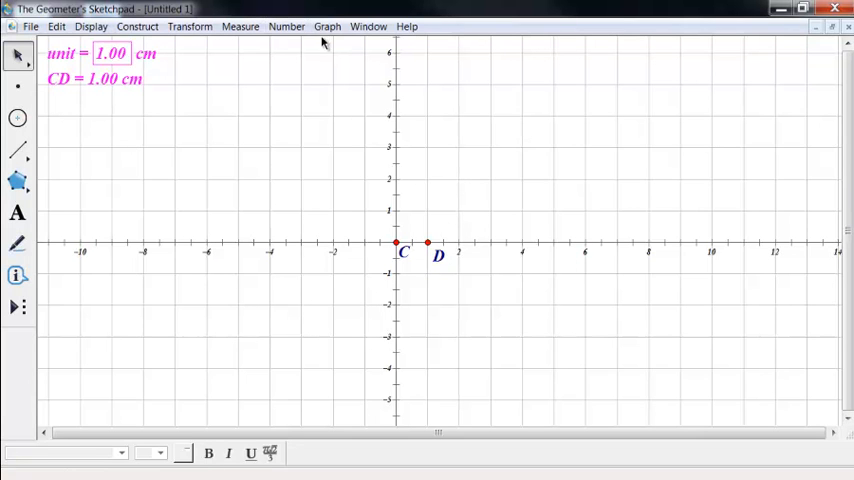
pyautogui.moveTo(419, 213)
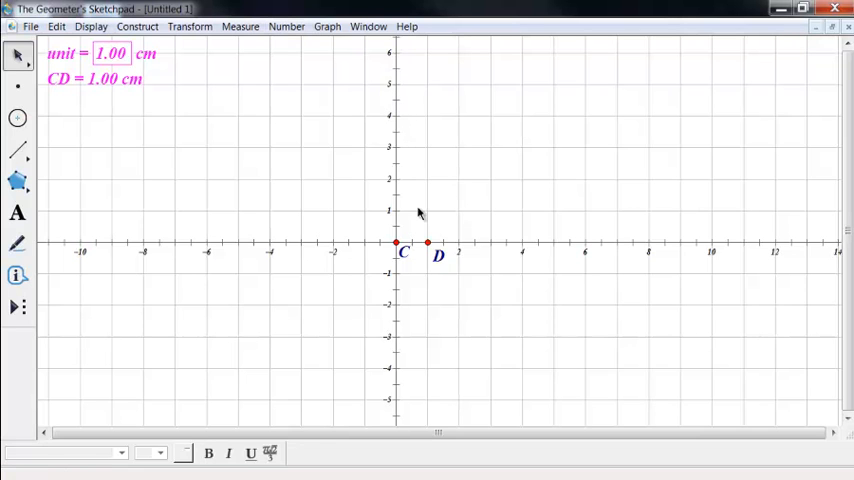
pyautogui.moveTo(298, 211)
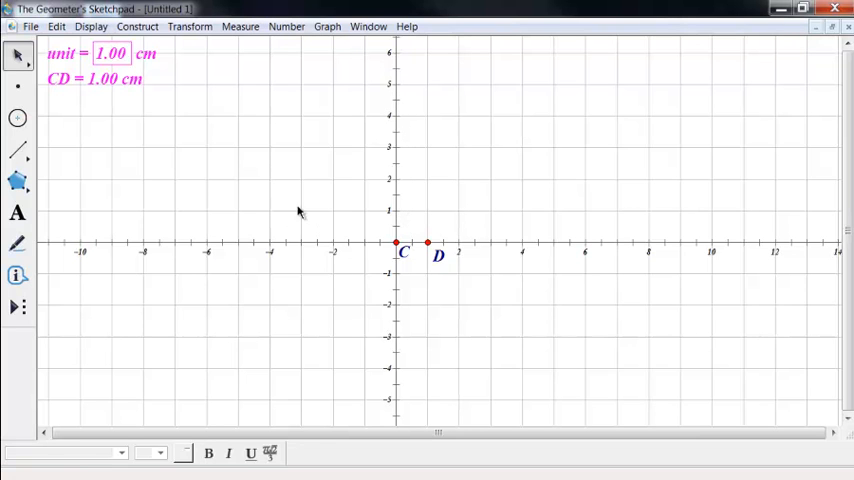
pyautogui.moveTo(362, 232)
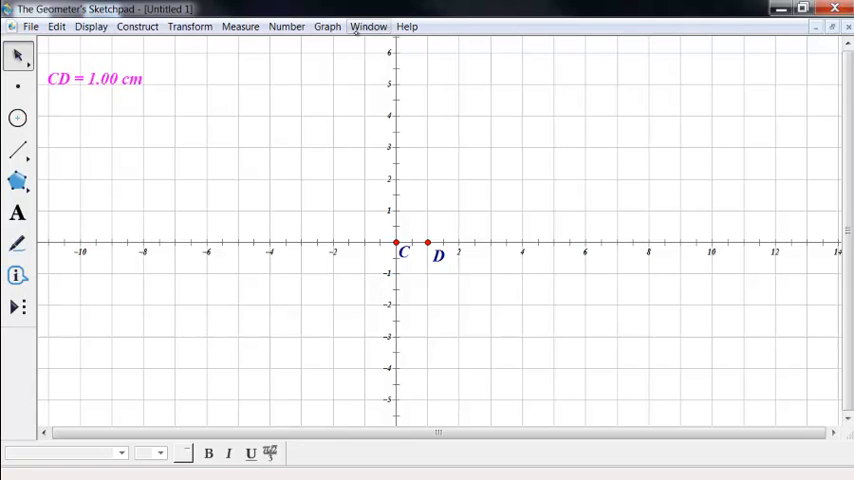
# Step: Hide and re-show the grid, then hide the whole coordinate system via the Graph menu
pyautogui.click(327, 26)
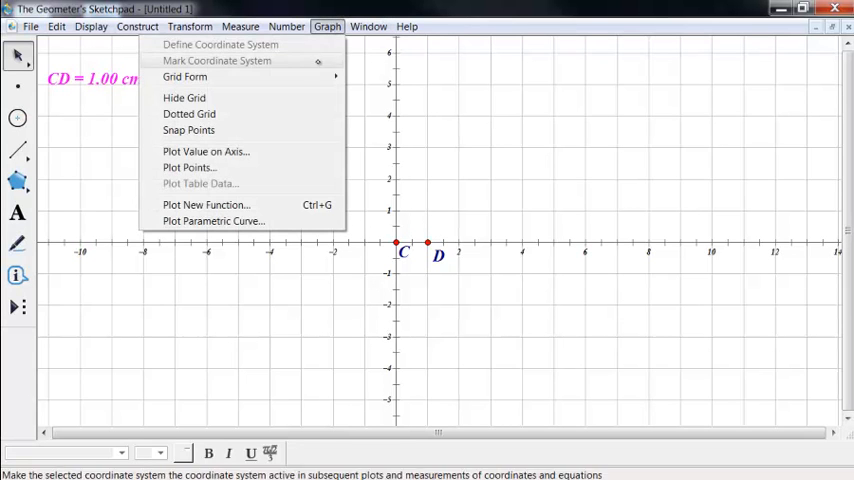
pyautogui.click(184, 97)
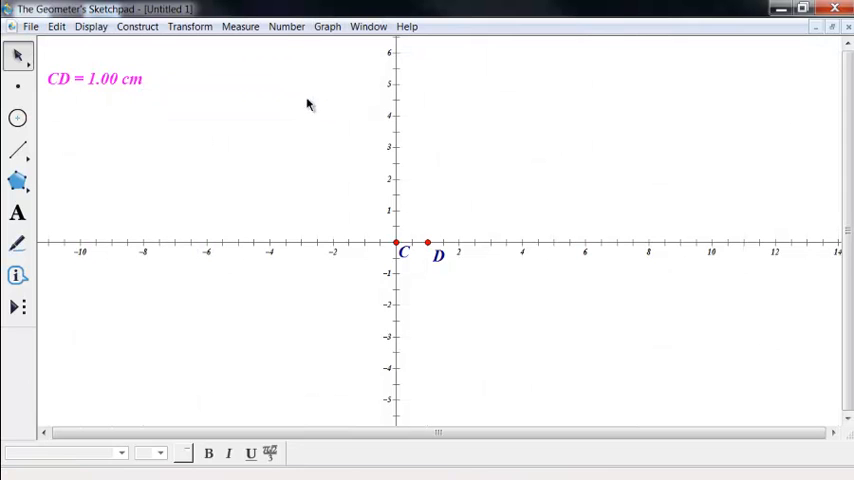
pyautogui.click(327, 26)
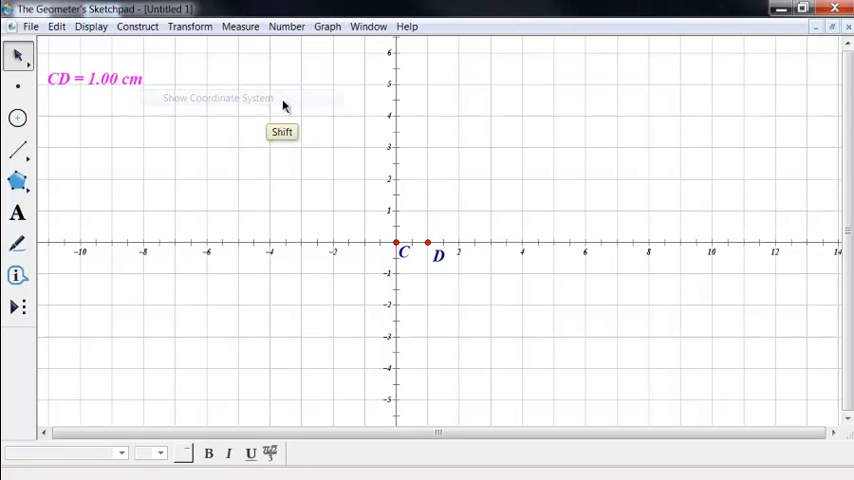
pyautogui.click(327, 26)
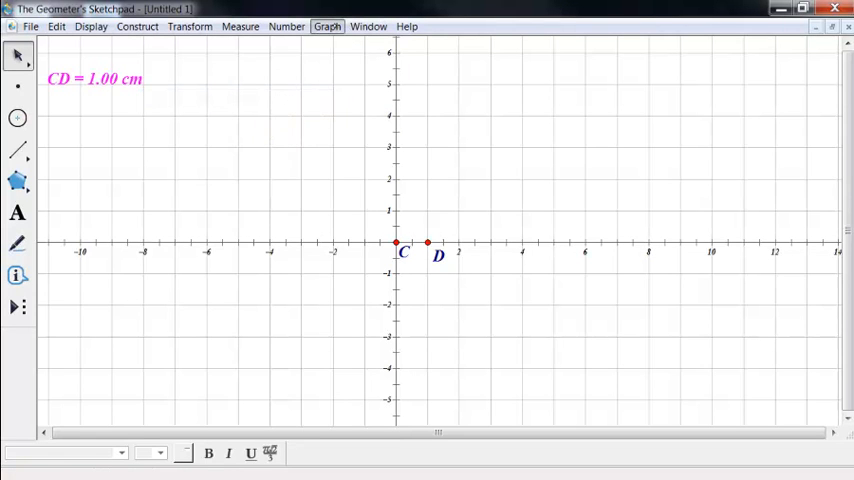
pyautogui.click(327, 26)
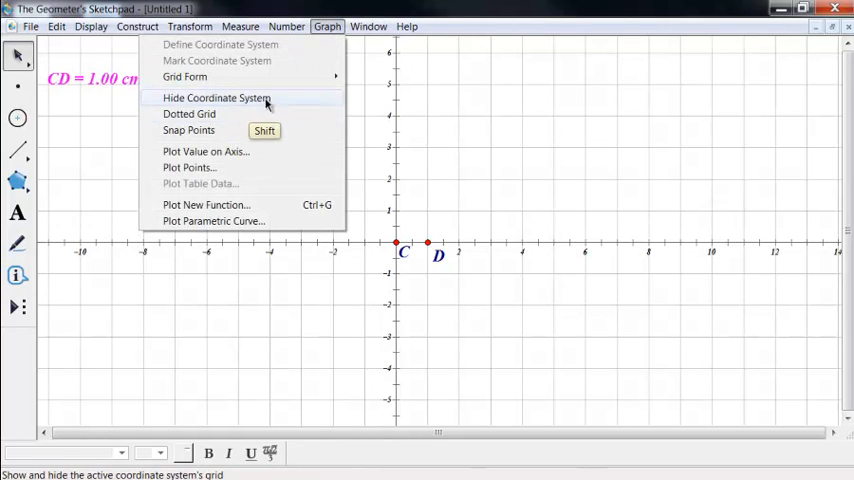
pyautogui.click(216, 97)
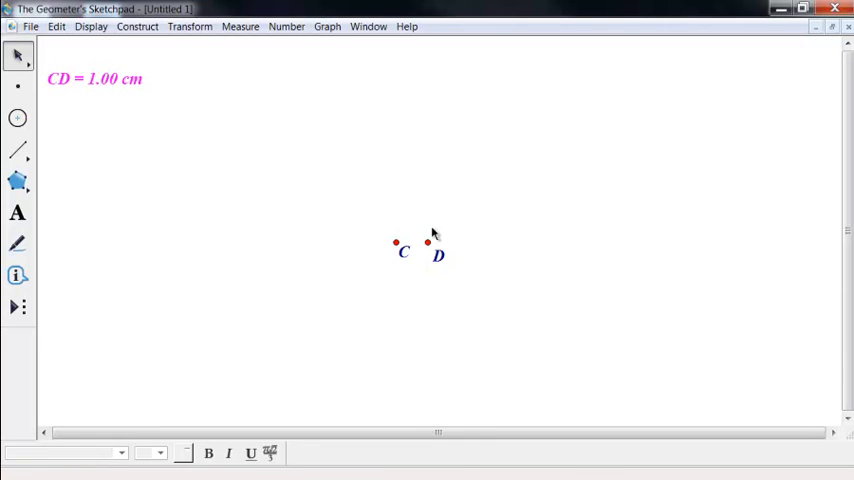
# Step: Define a fresh coordinate system on the cleared sketch and deselect the y-axis
pyautogui.click(396, 243)
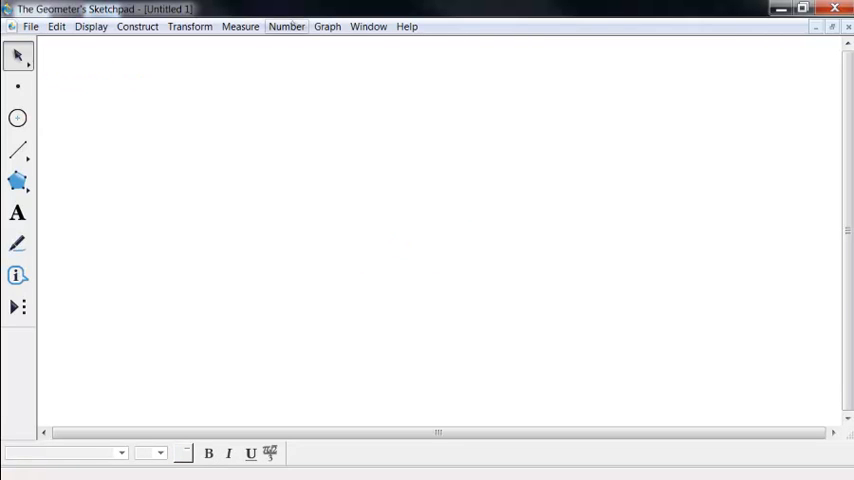
pyautogui.click(327, 26)
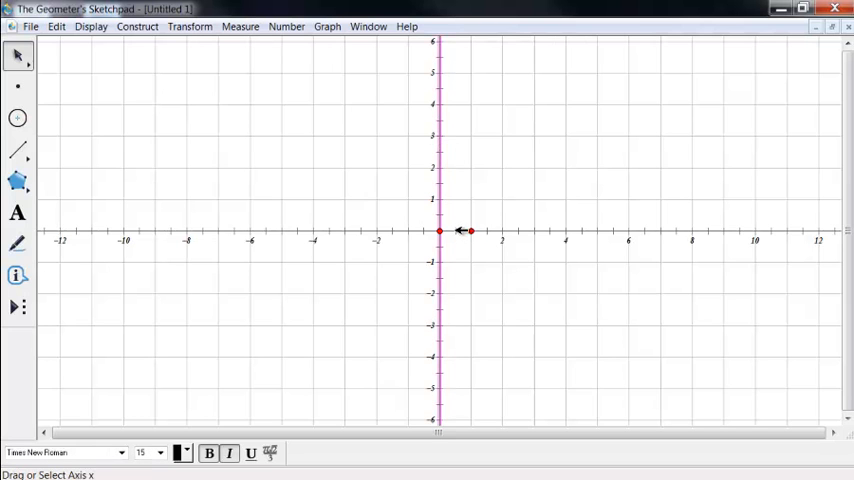
pyautogui.click(460, 231)
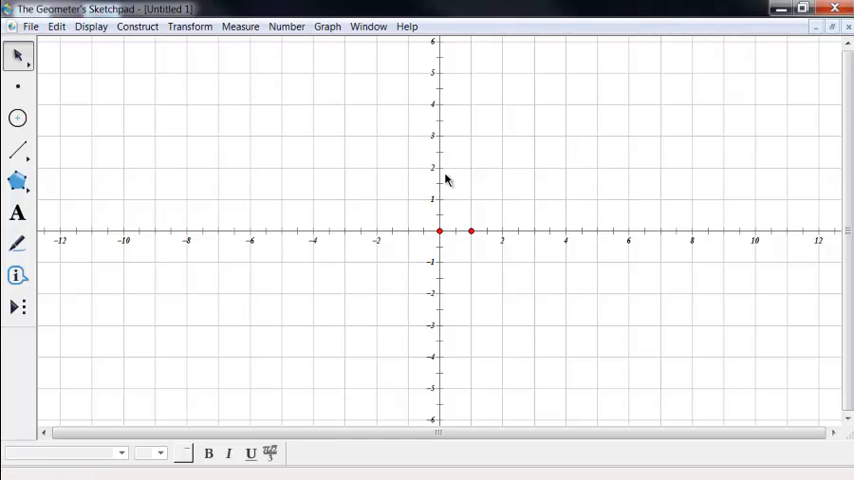
pyautogui.moveTo(44, 120)
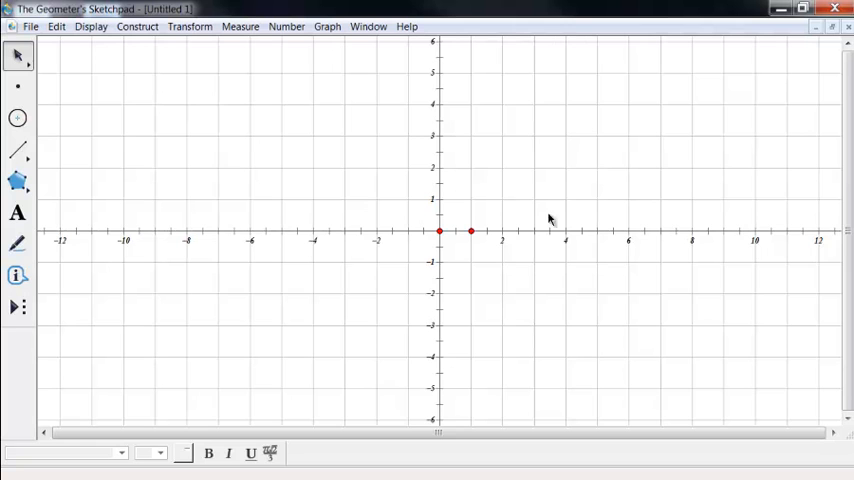
pyautogui.moveTo(503, 163)
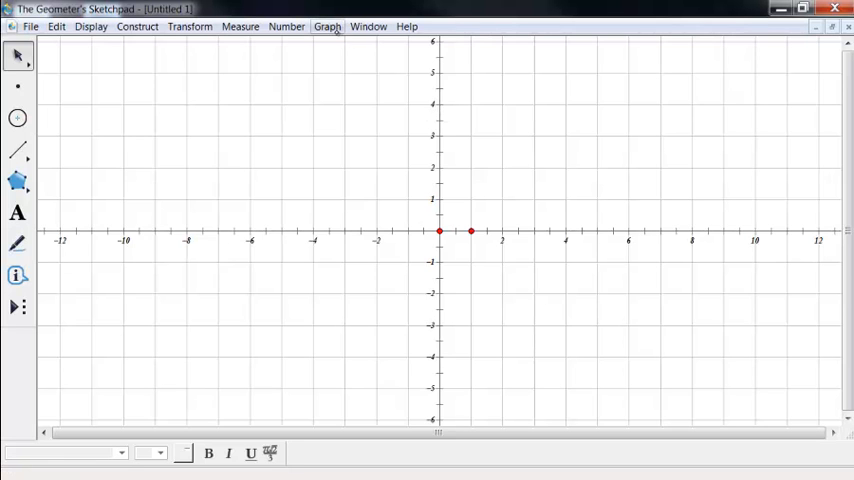
# Step: Hide the coordinate system and show it again via the Graph menu
pyautogui.click(327, 26)
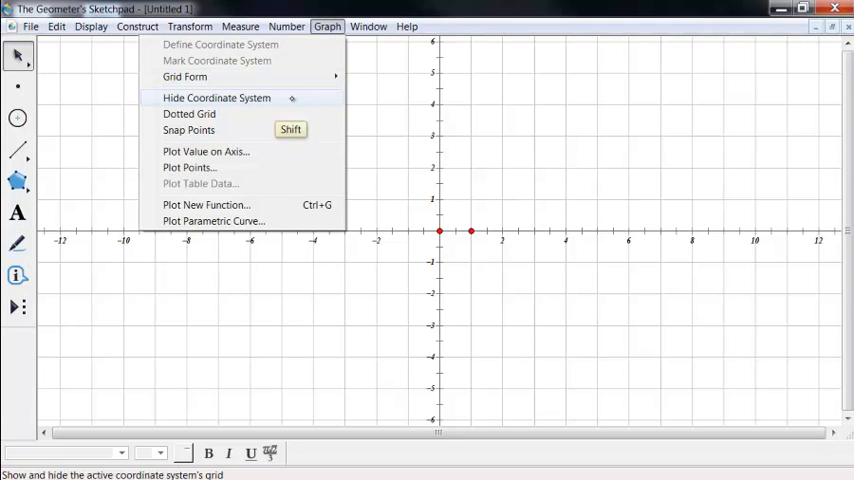
pyautogui.click(216, 97)
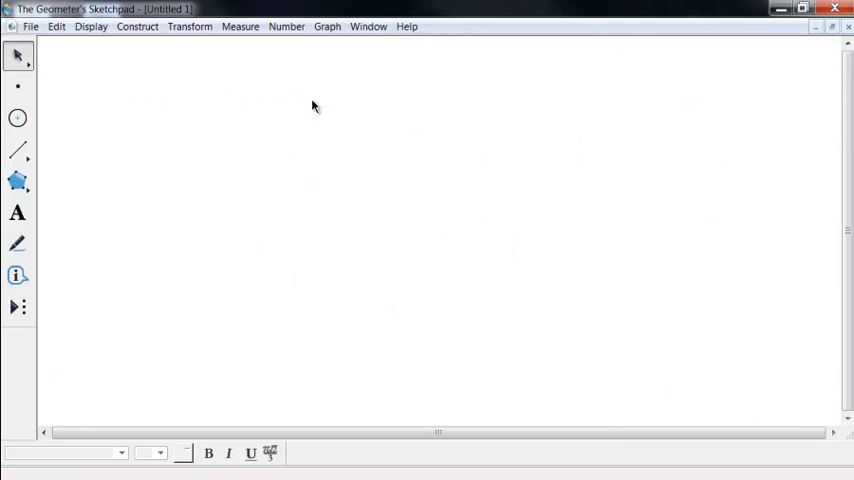
pyautogui.click(327, 26)
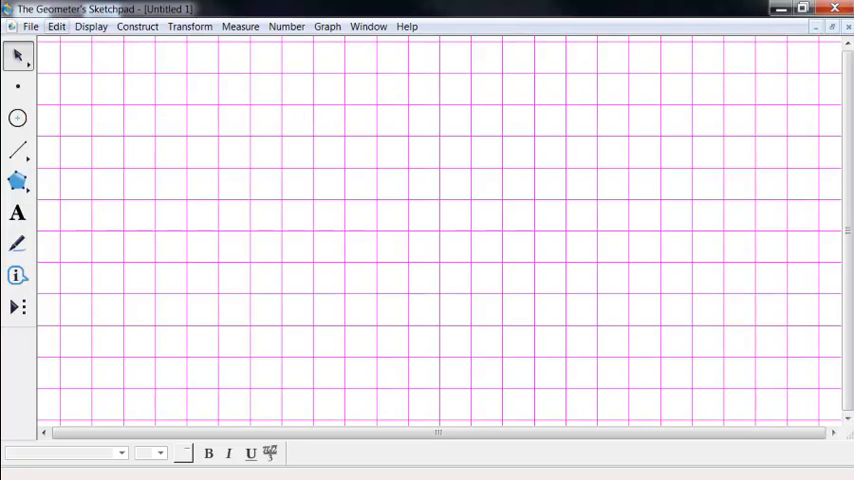
# Step: Add a Hide/Show Coordinate System action button and use it to hide the grid
pyautogui.click(56, 26)
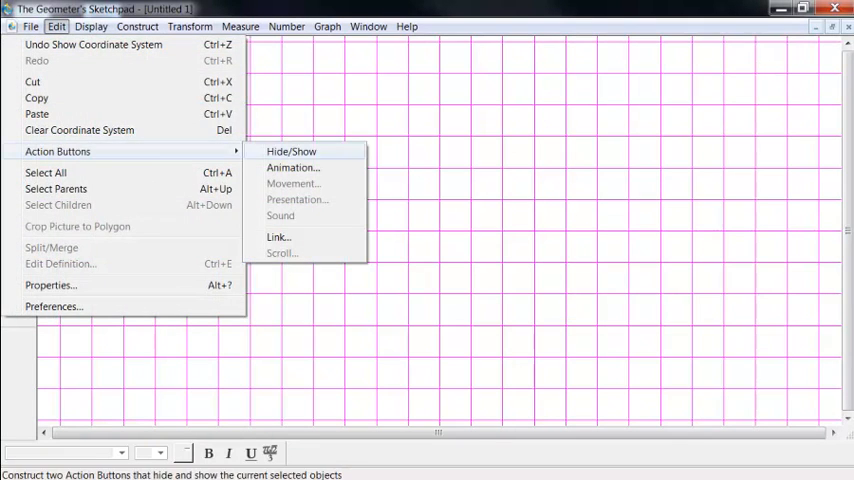
pyautogui.click(290, 151)
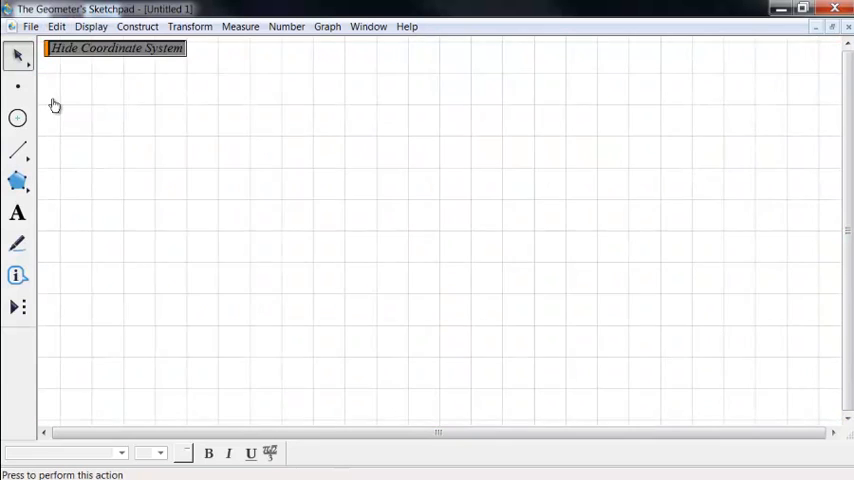
pyautogui.click(115, 47)
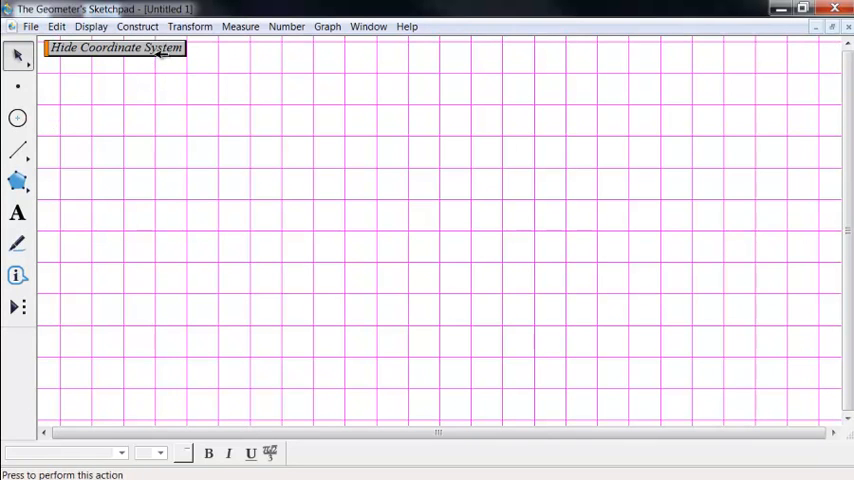
pyautogui.click(115, 47)
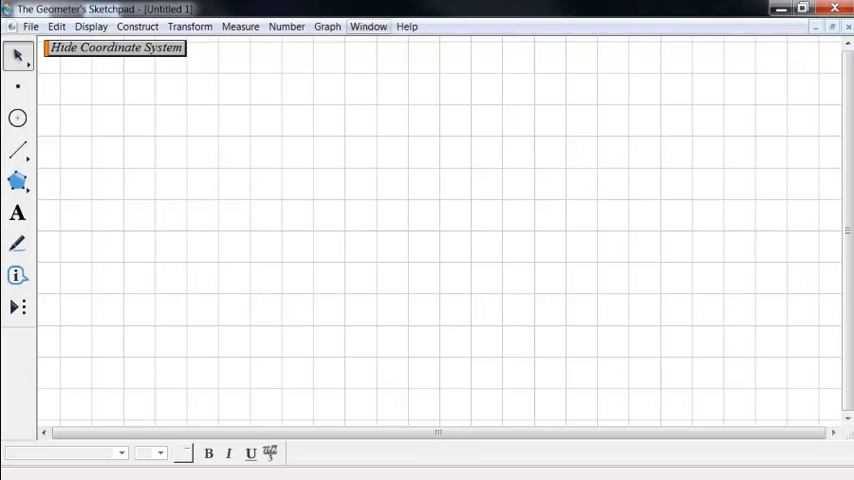
pyautogui.click(327, 26)
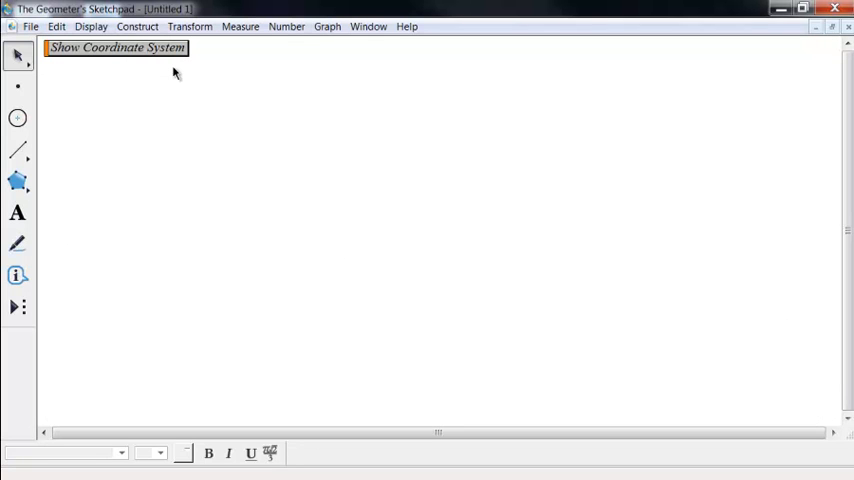
pyautogui.moveTo(73, 89)
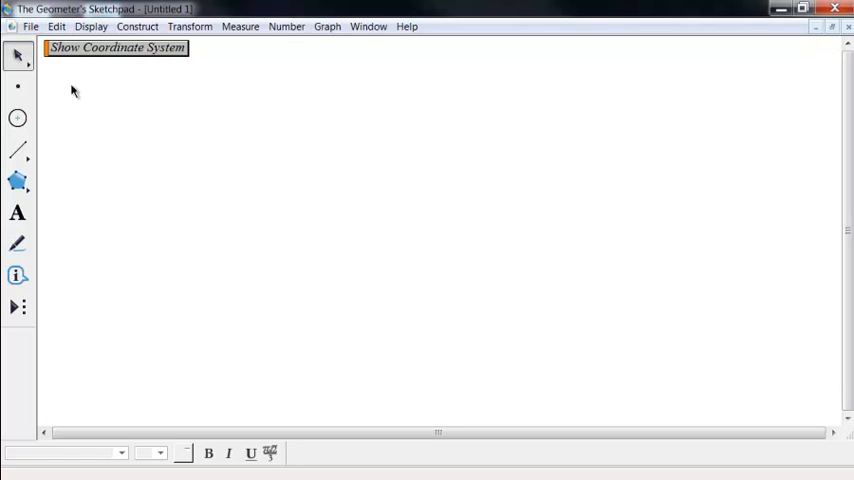
pyautogui.moveTo(404, 308)
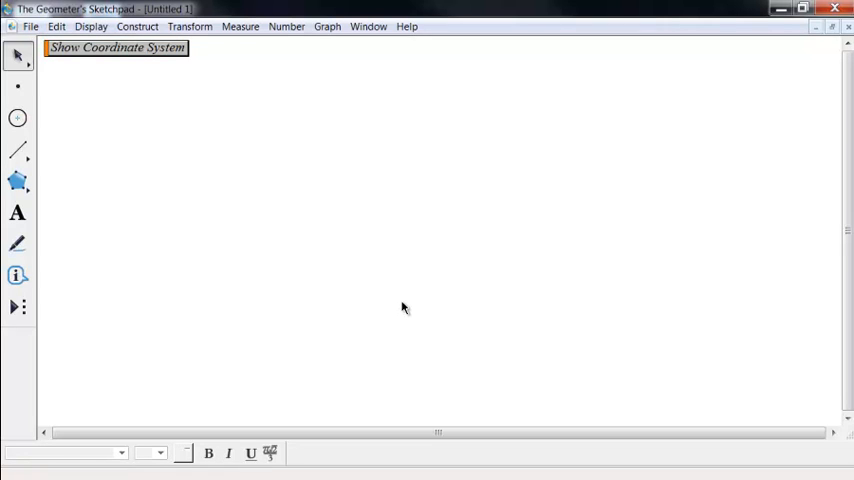